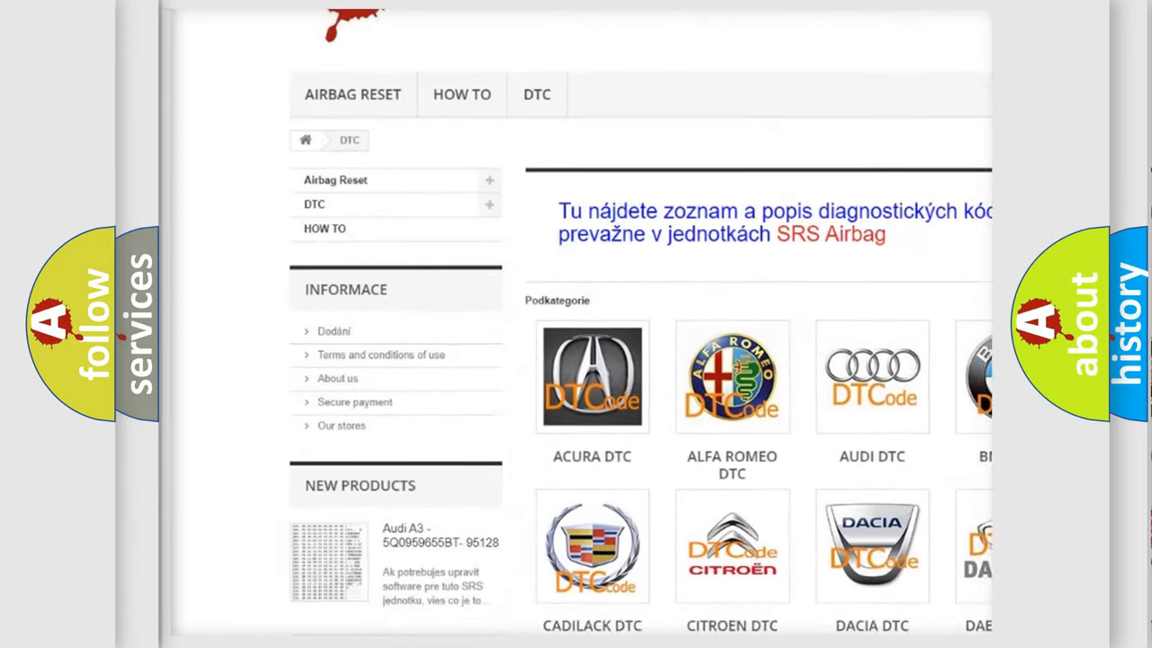
Scroll past the car brand tiles down to the B-series DTC code list.
scroll(down, 3)
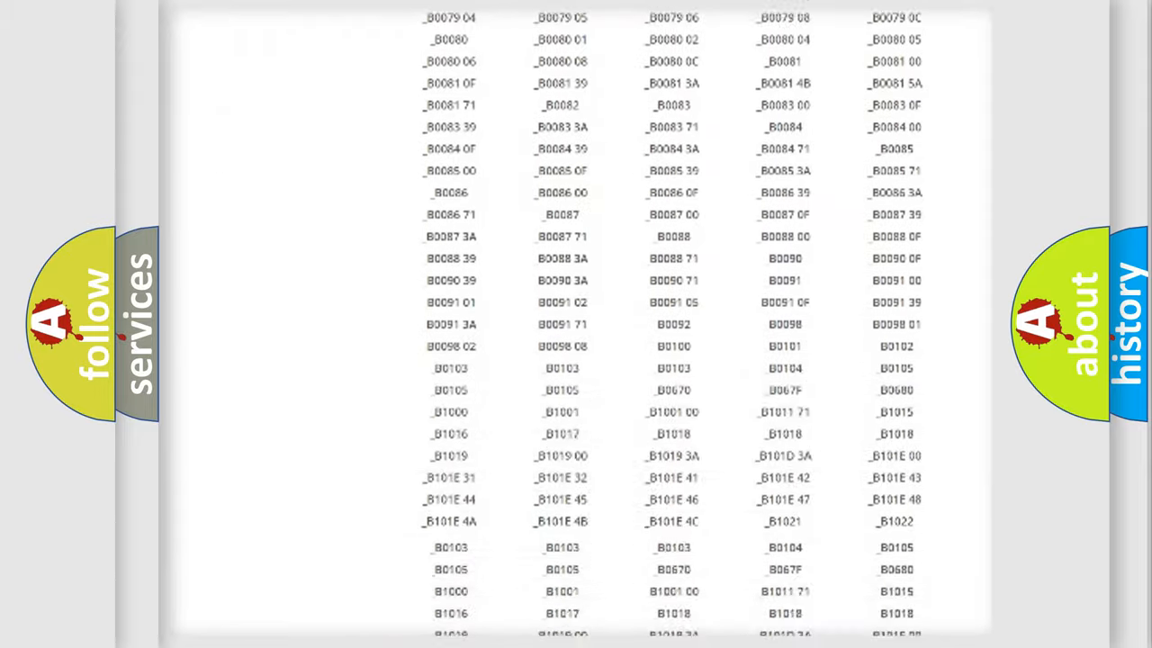
scroll(down, 3)
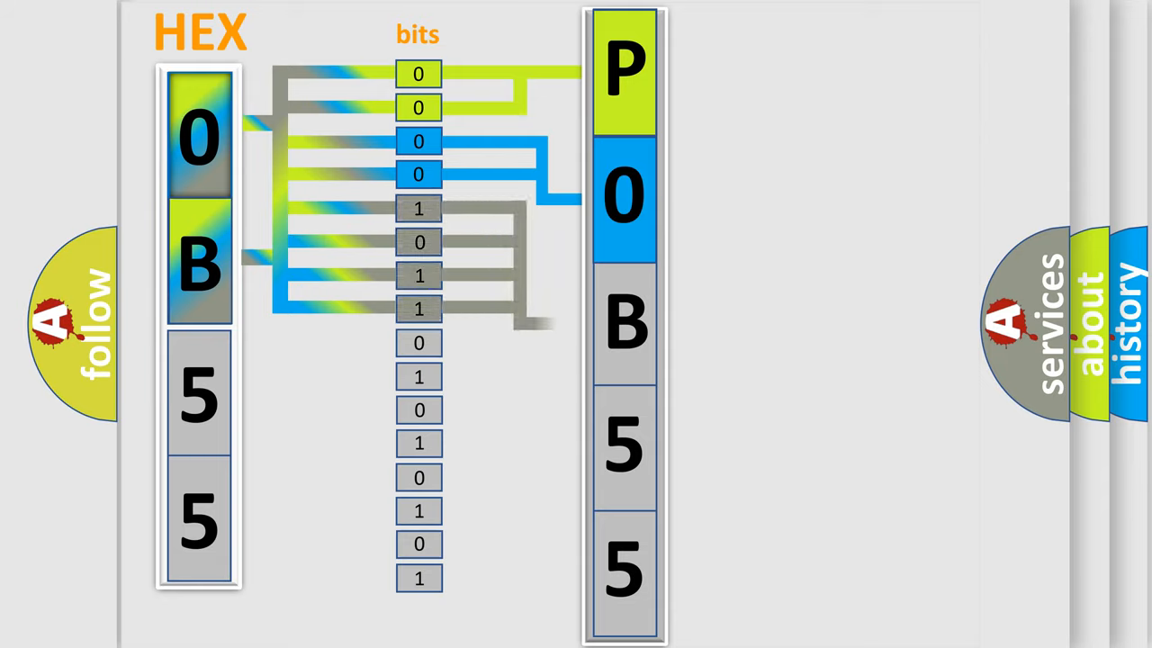
Advance the animation to reveal the 0000–1111 to 0–F hex lookup table beside P0B55.
click(624, 324)
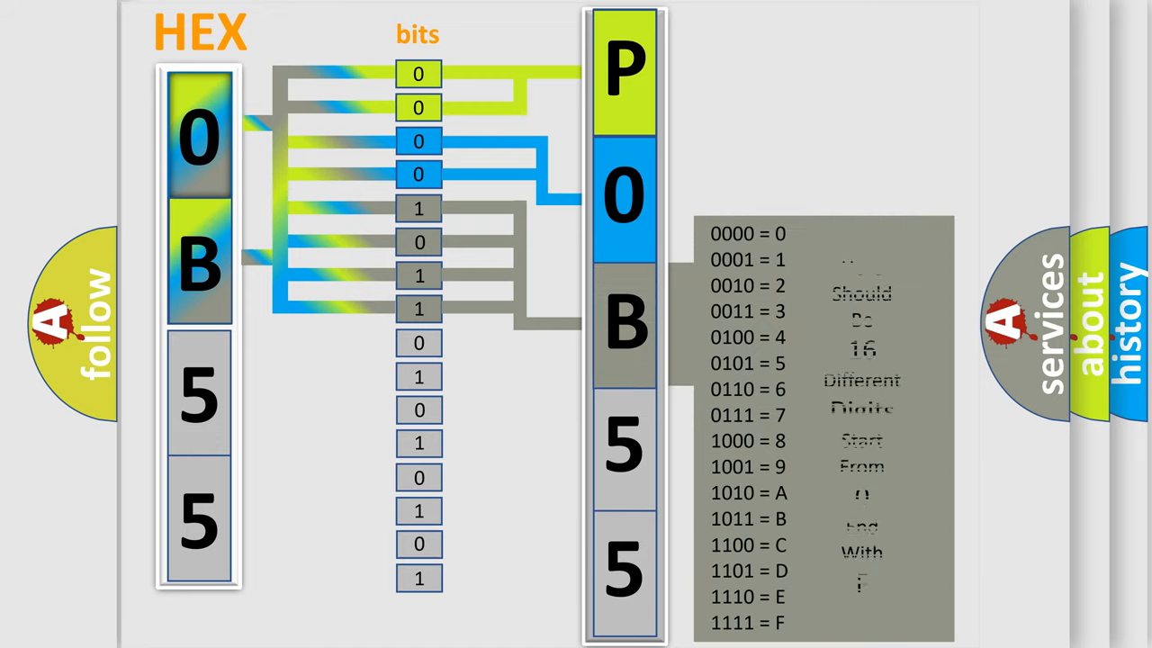